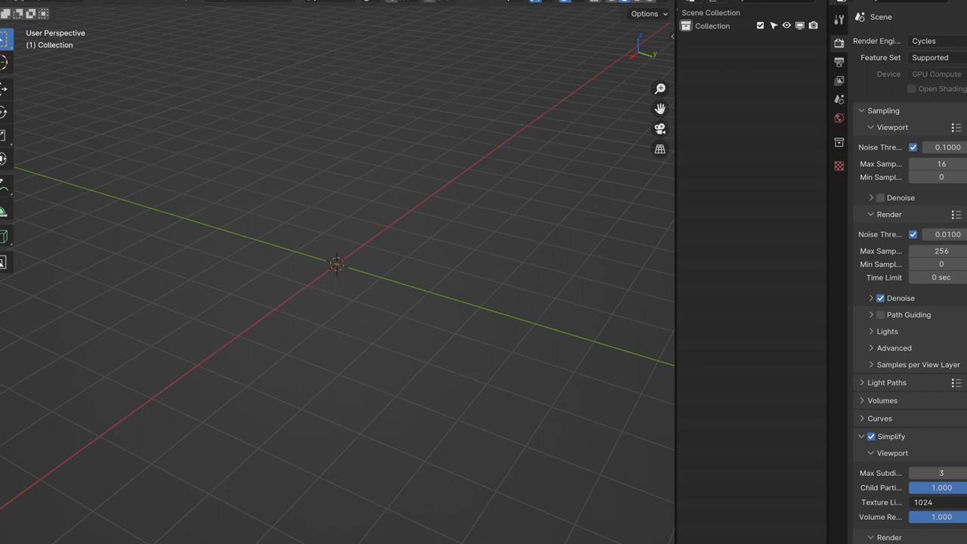
{"action": "mouse_move", "coordinate": [327, 286]}
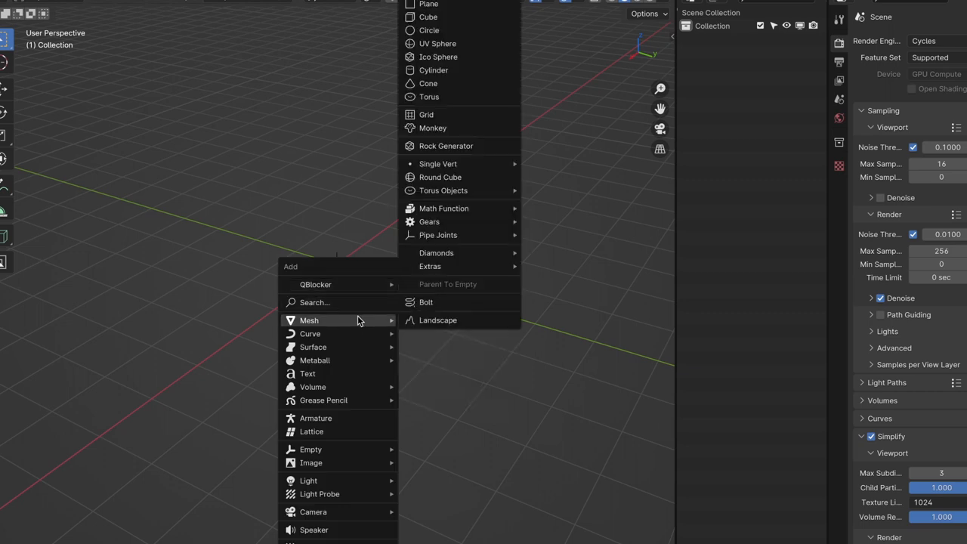
Add a cube and delete its top face to leave an open box
{"action": "left_click", "coordinate": [428, 16]}
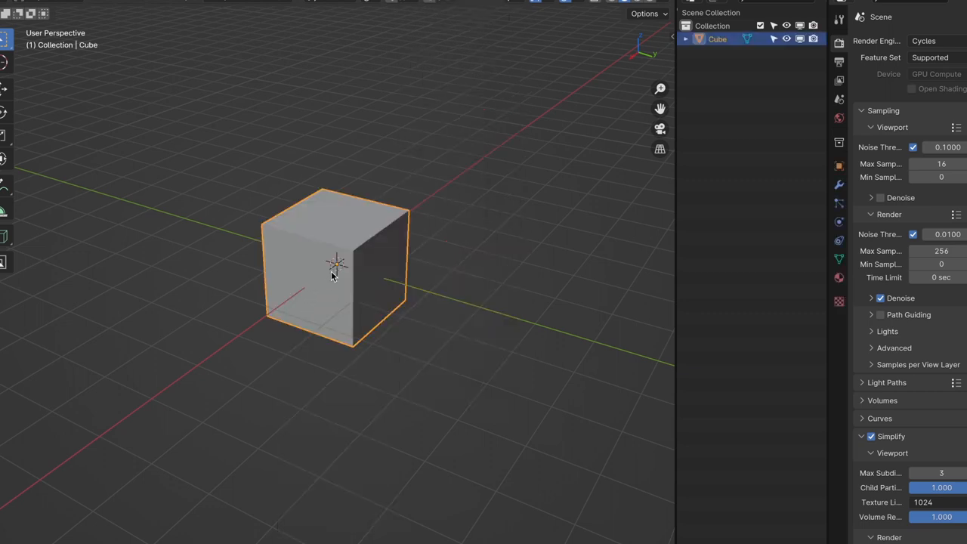
{"action": "key", "text": "x"}
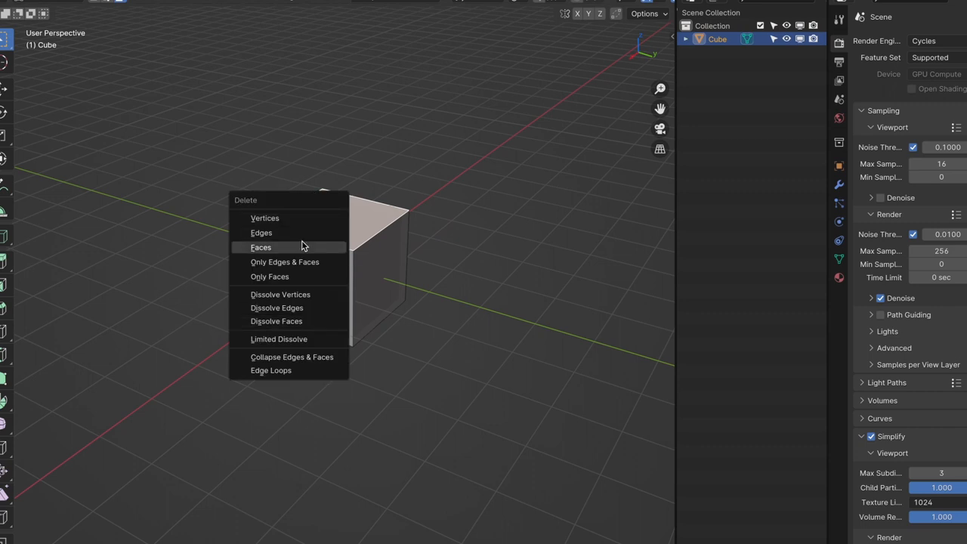
{"action": "left_click", "coordinate": [260, 247]}
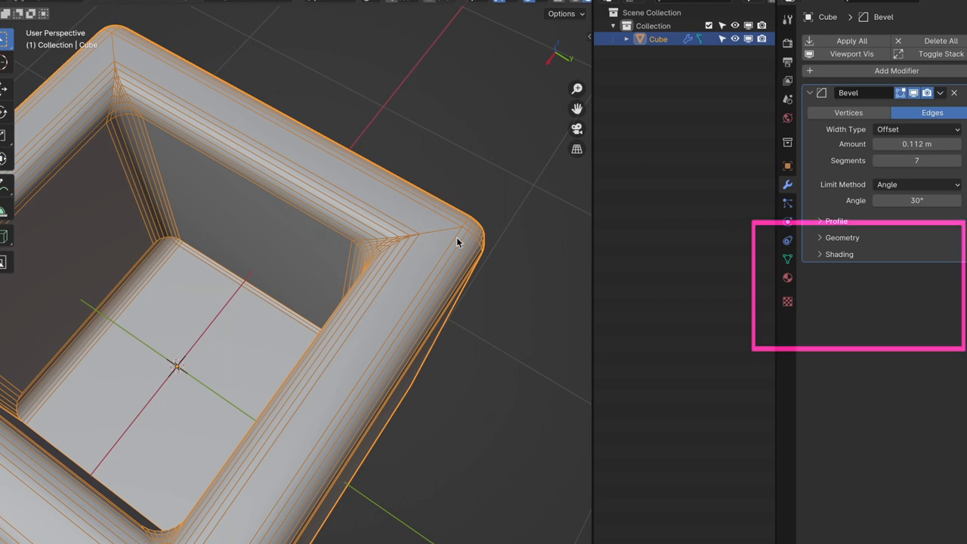
Expand the Bevel modifier's Geometry settings (0.112 m amount, 7 segments)
{"action": "left_click", "coordinate": [841, 237]}
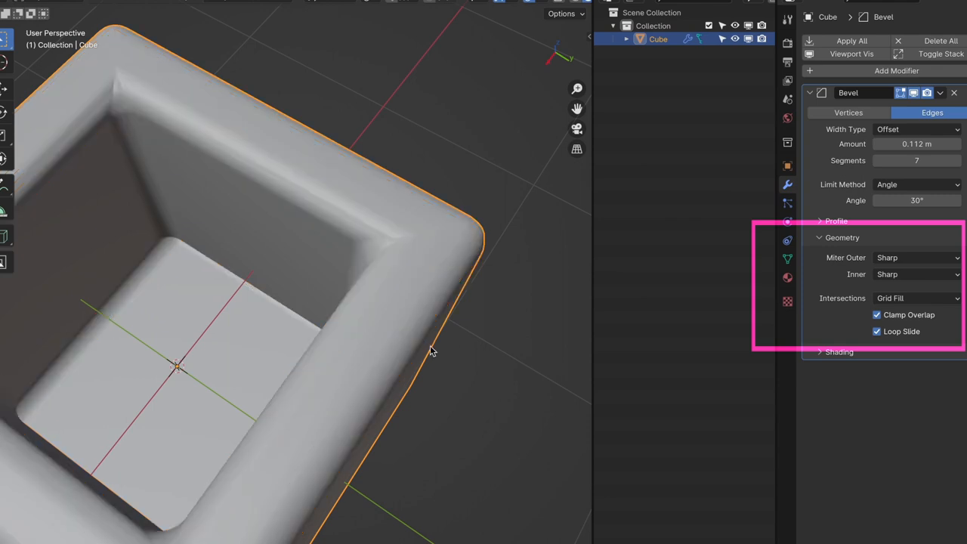
Set the bevel modifier's Miter Outer to Arc, leaving Miter Inner sharp
{"action": "left_click", "coordinate": [916, 257]}
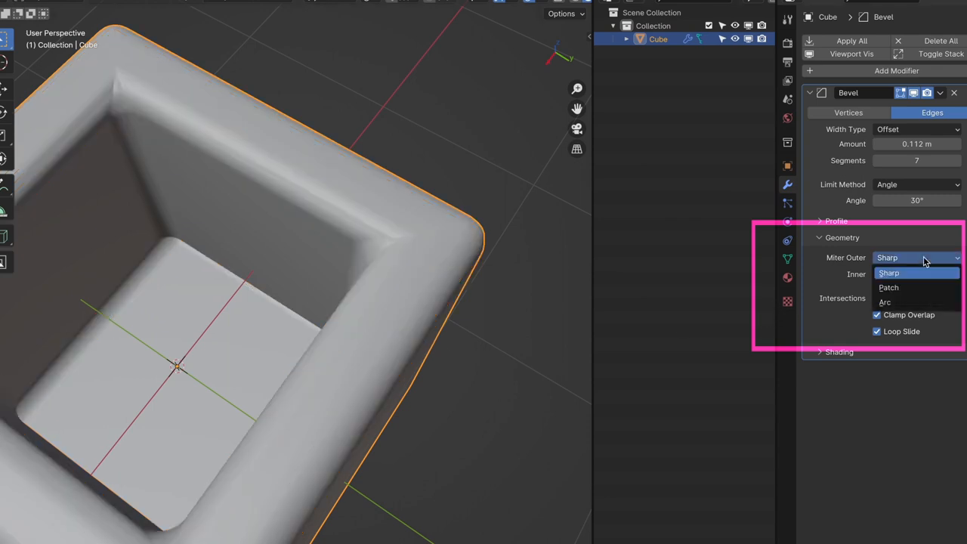
{"action": "left_click", "coordinate": [885, 302]}
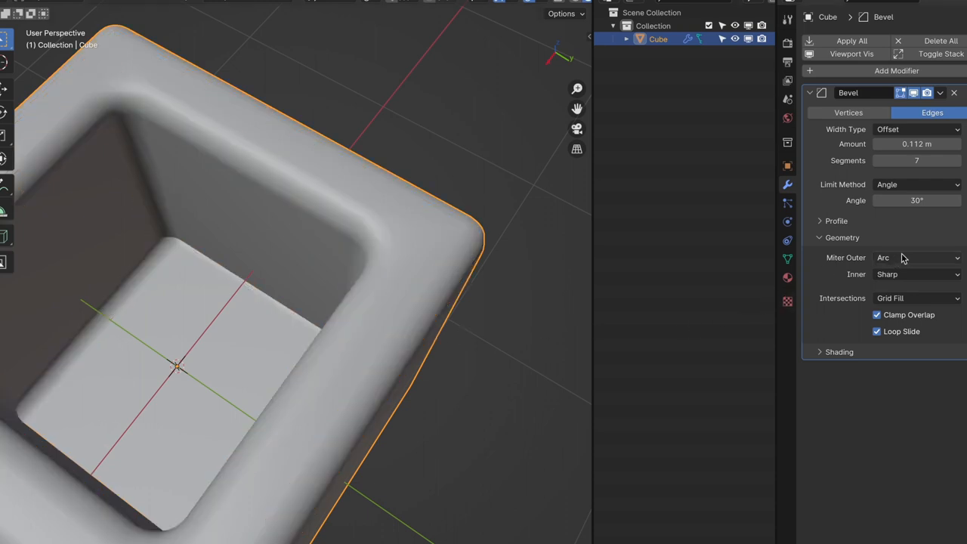
{"action": "left_click", "coordinate": [917, 258]}
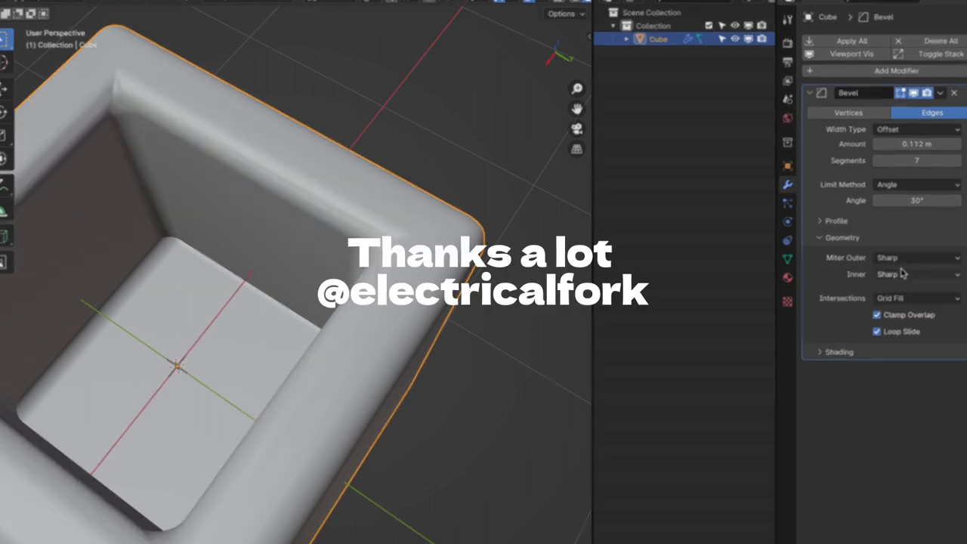